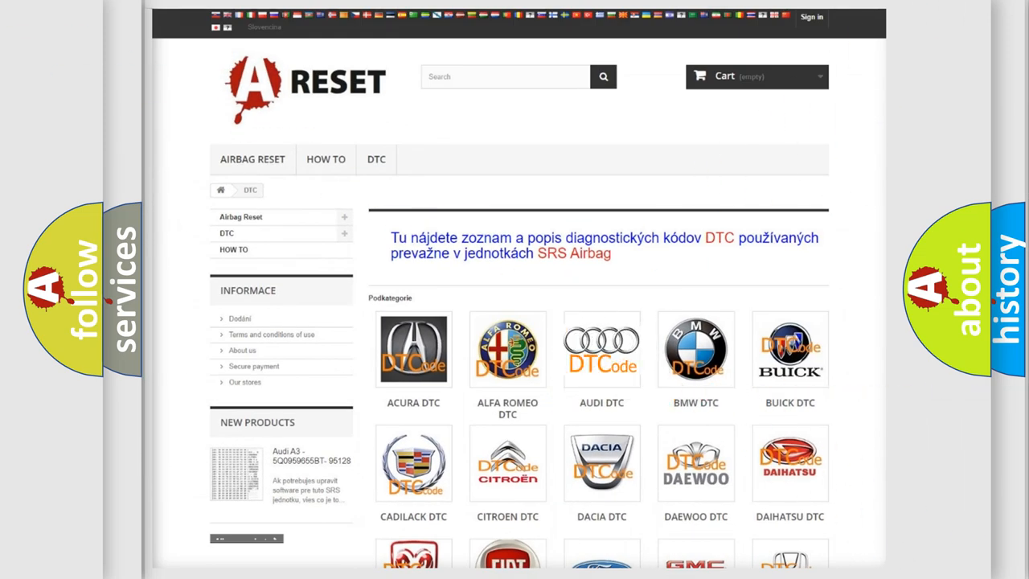
Open the AUDI DTC tile to list Audi diagnostic code subcategories such as _00003 and B100000.
click(601, 349)
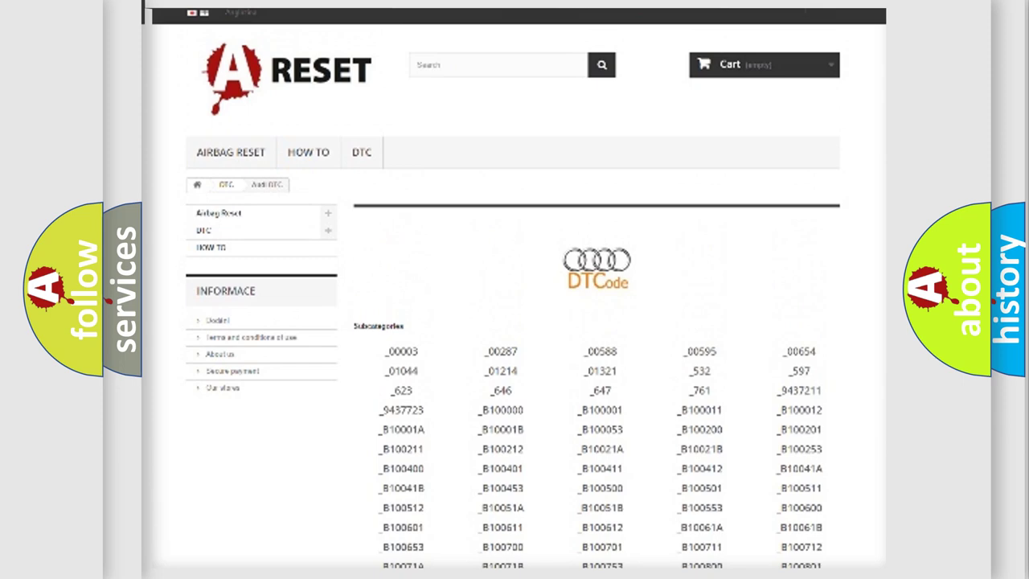